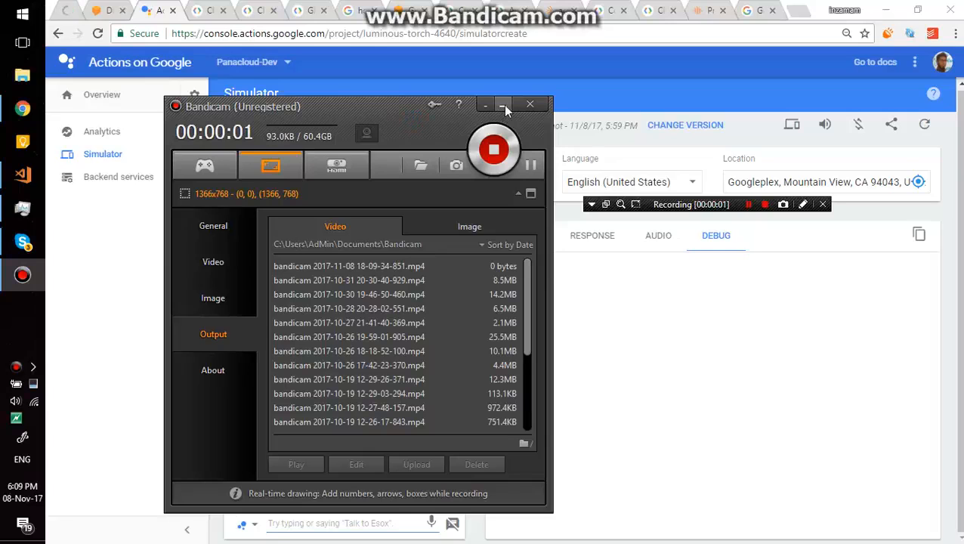
- Minimize the Bandicam window so the Esox welcome message in the simulator is visible
click(505, 105)
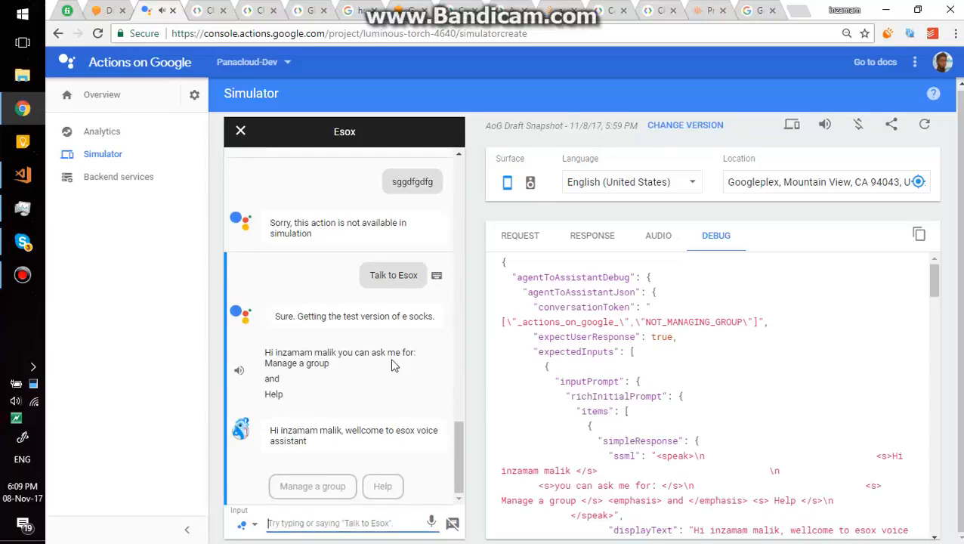
mouse_move(420, 408)
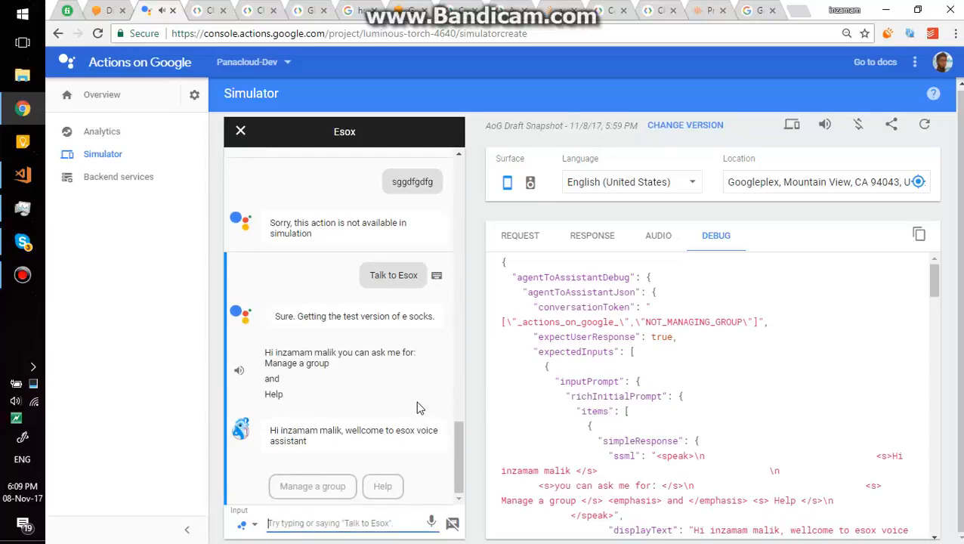
mouse_move(390, 405)
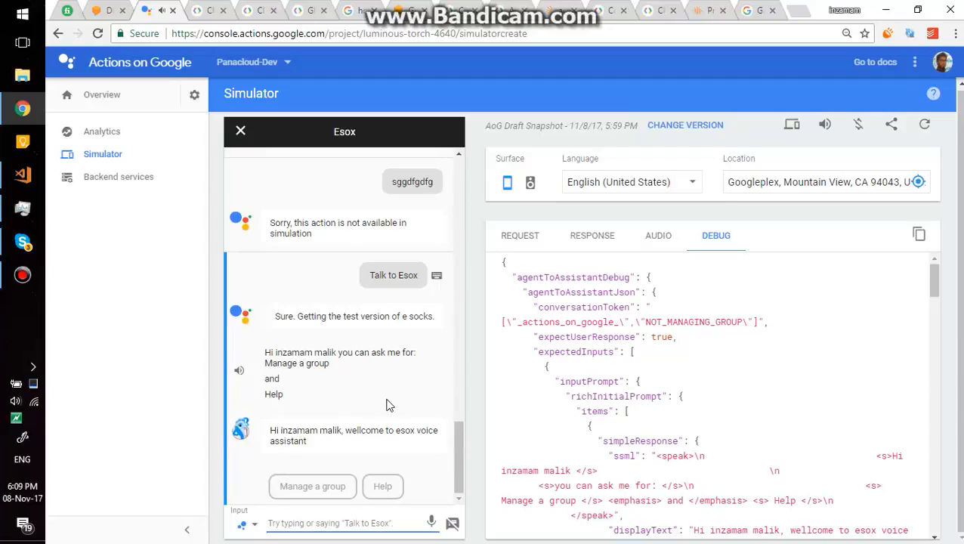
mouse_move(339, 463)
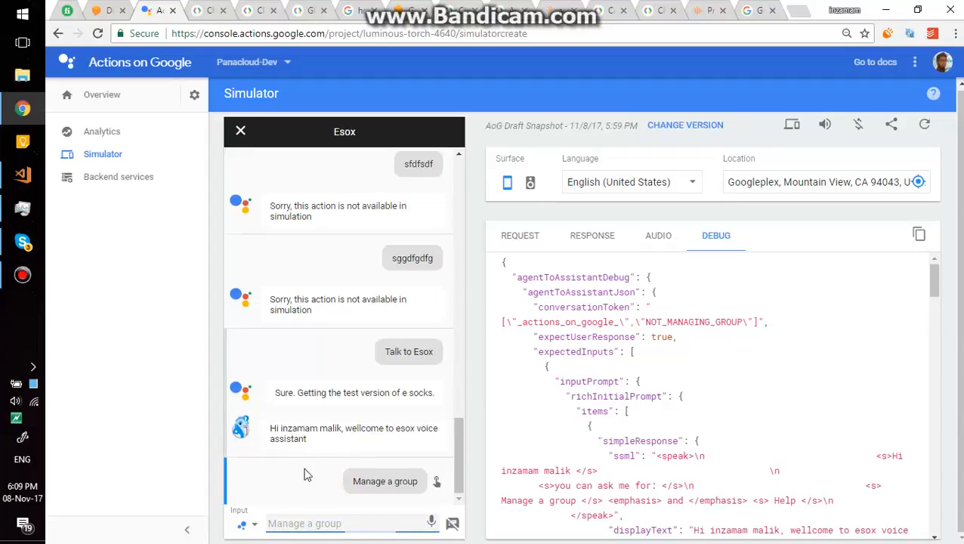
- Choose 'Manage a group' and select the 'around' group so Esox confirms managing it
click(384, 480)
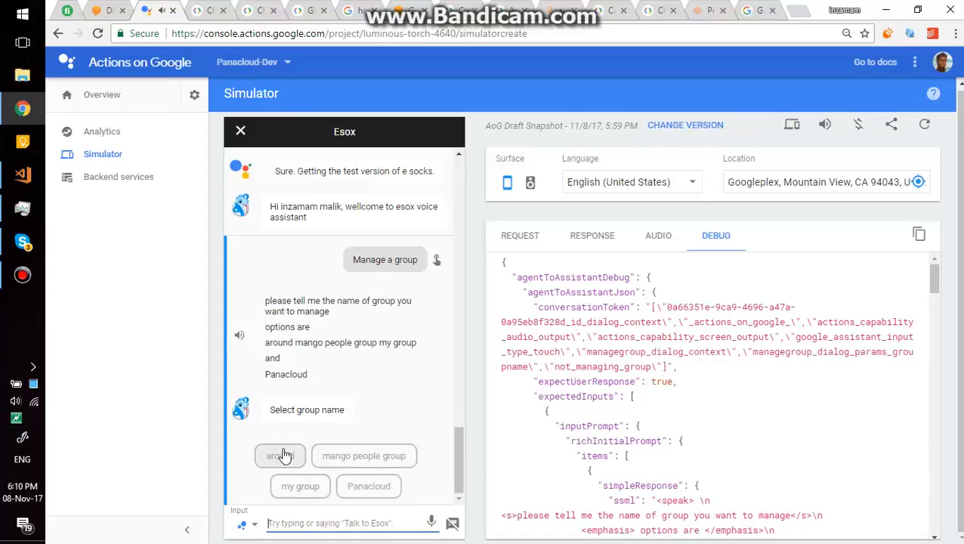
click(281, 457)
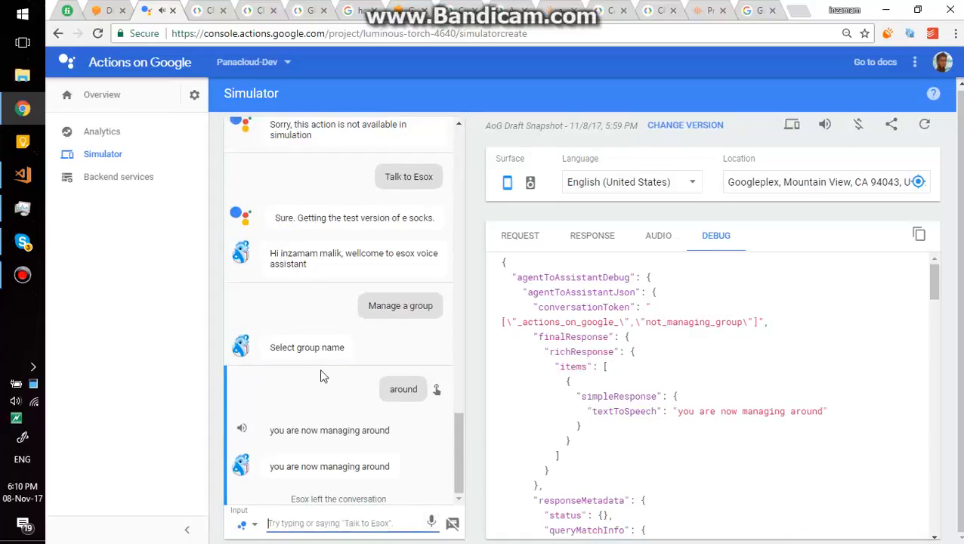
text(ta)
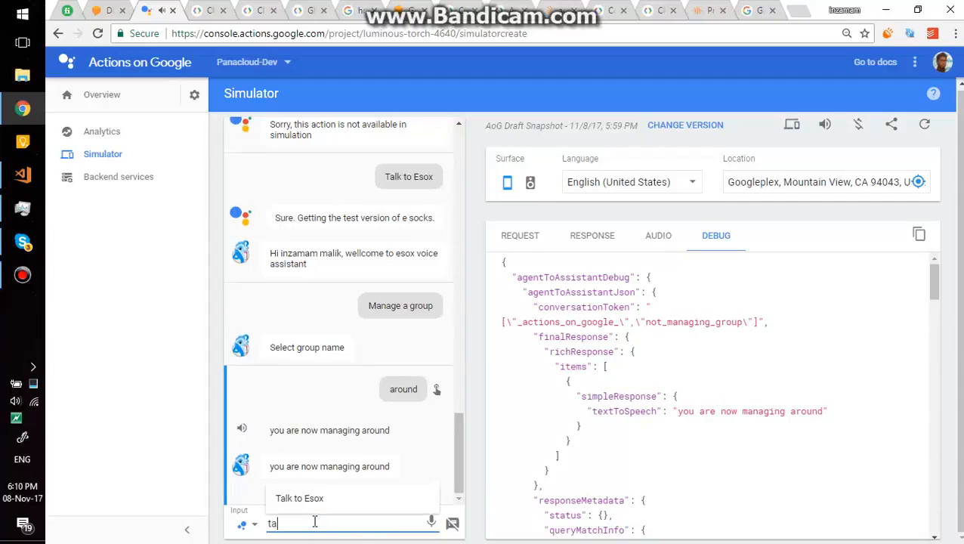
- Send 'Talk to Esox' to restart the conversation with the around group's attendance options
key(Return)
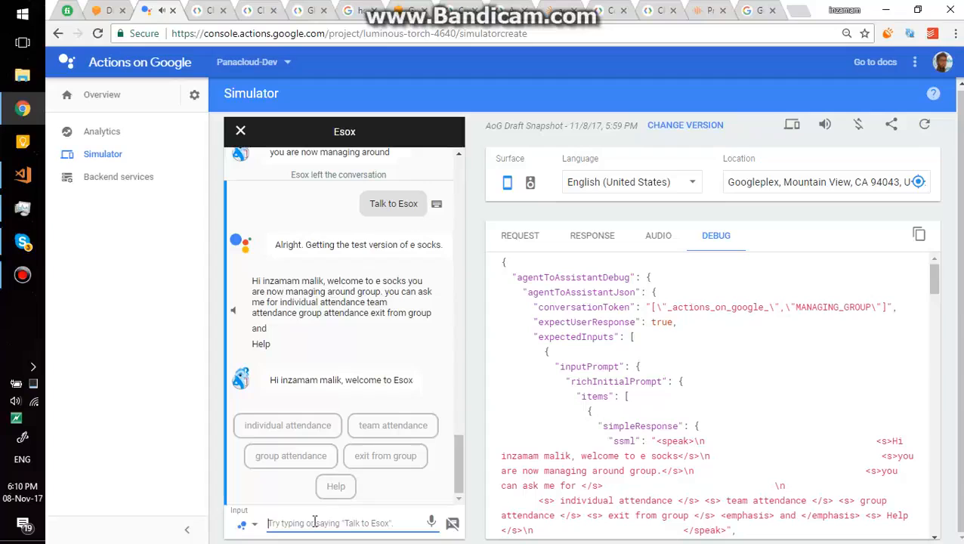
mouse_move(276, 417)
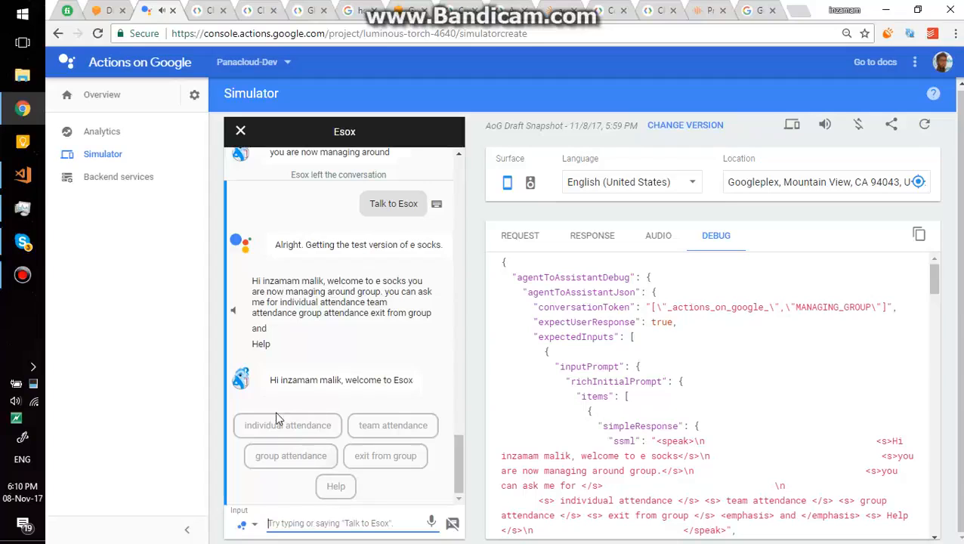
mouse_move(297, 431)
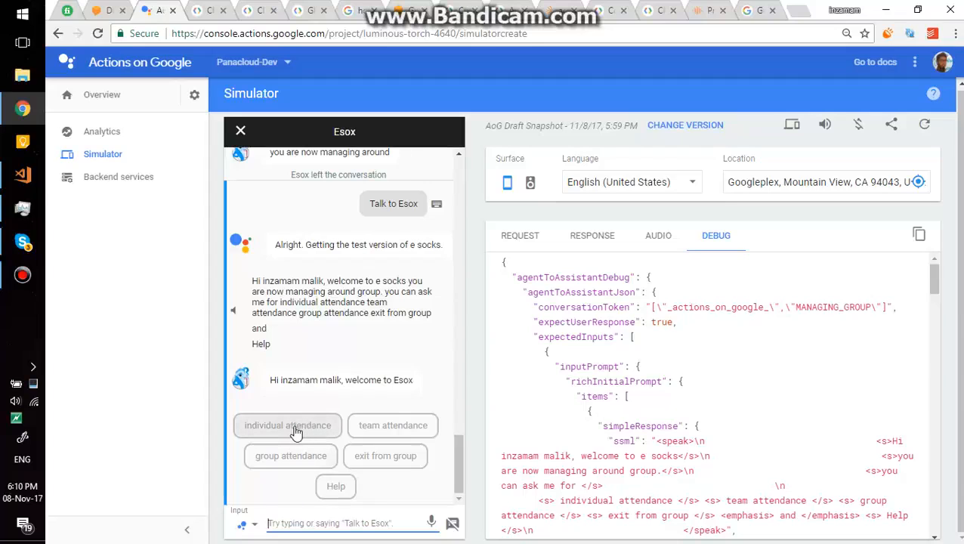
click(287, 426)
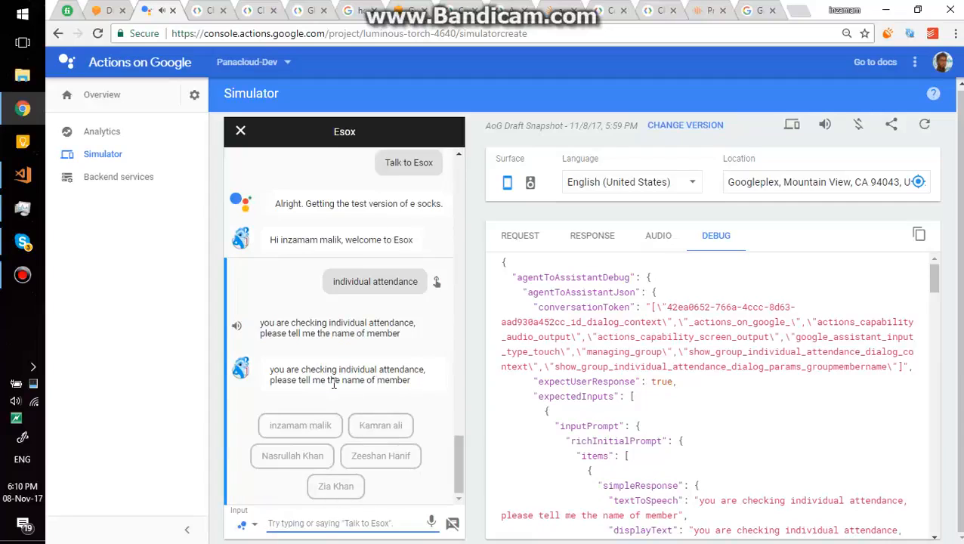
click(299, 425)
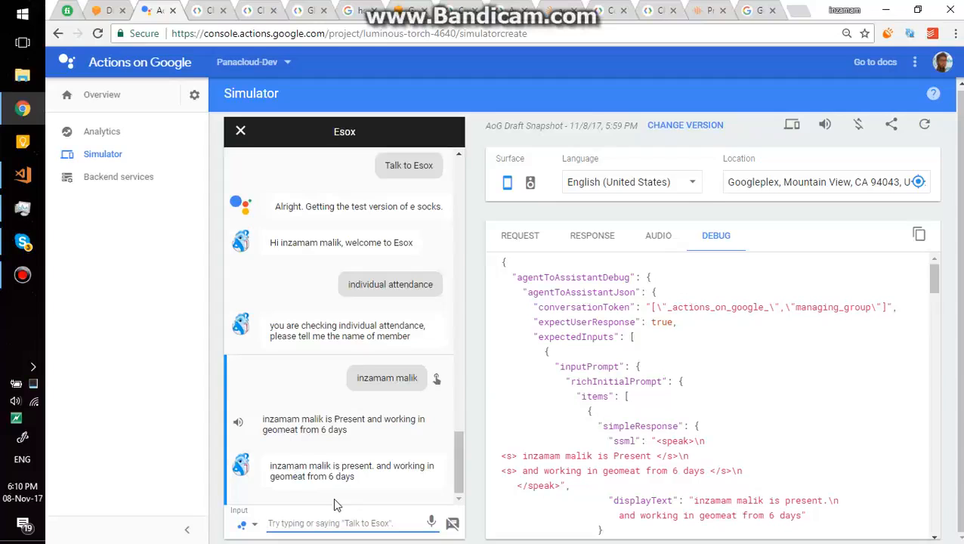
text(indi)
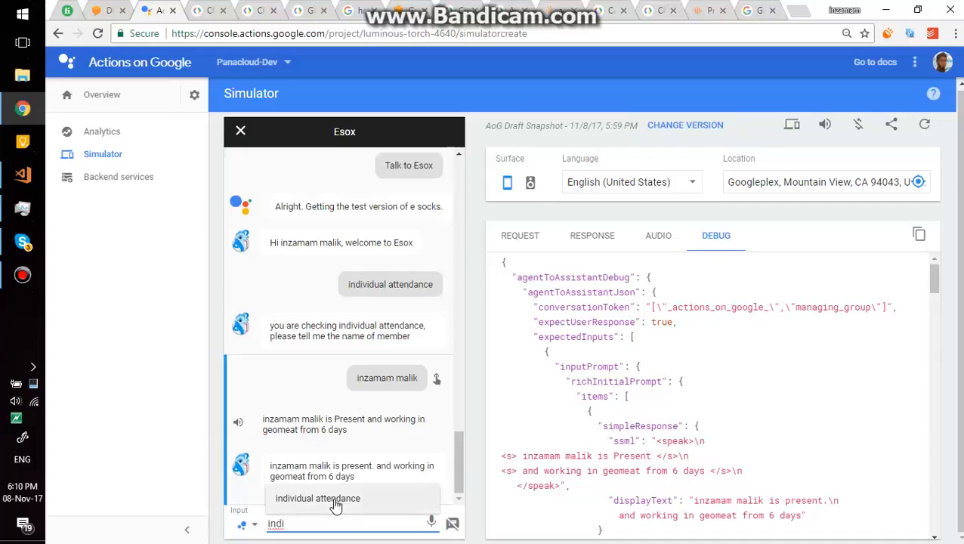
click(317, 499)
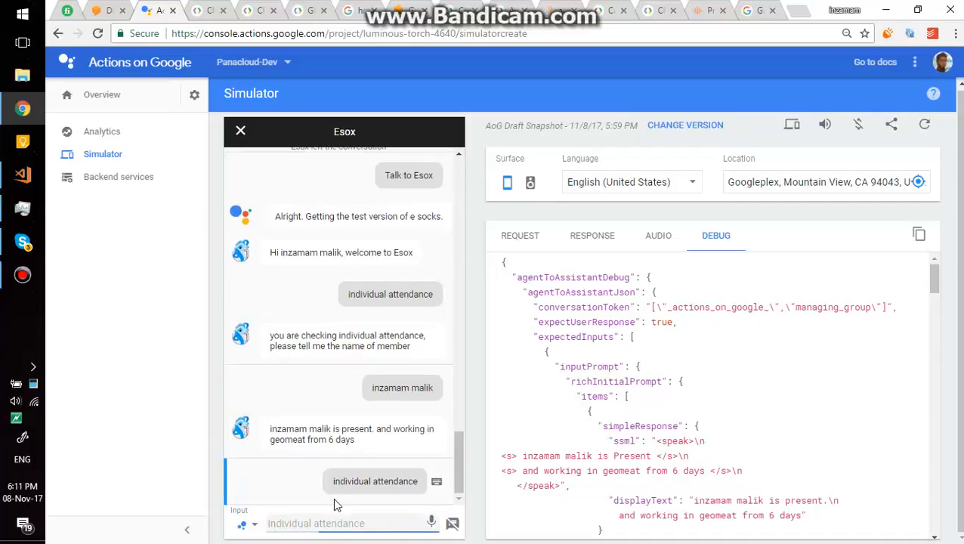
click(375, 481)
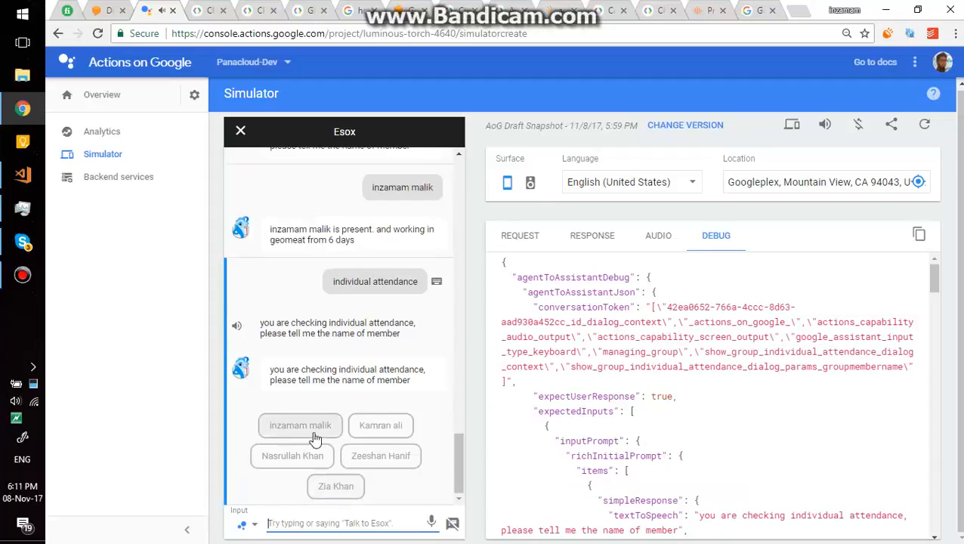
mouse_move(308, 461)
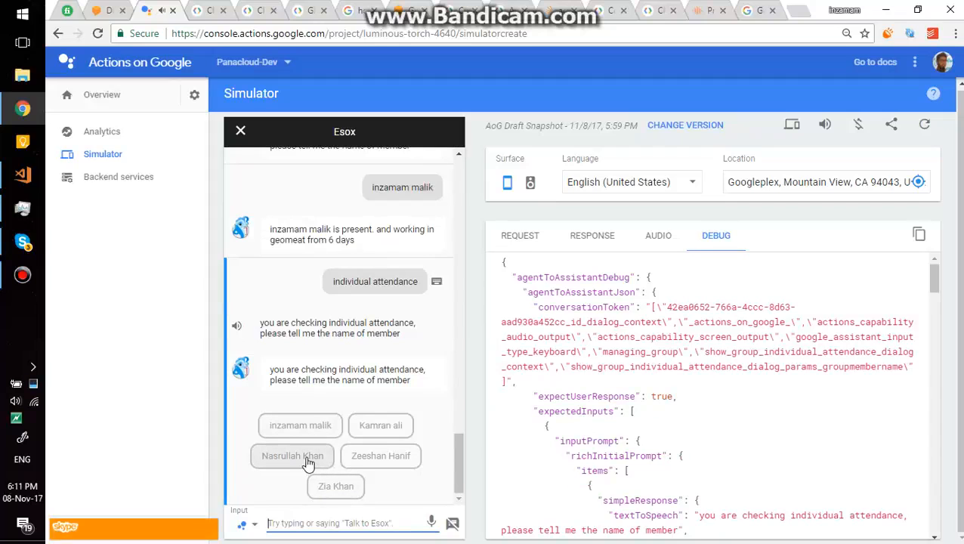
click(293, 456)
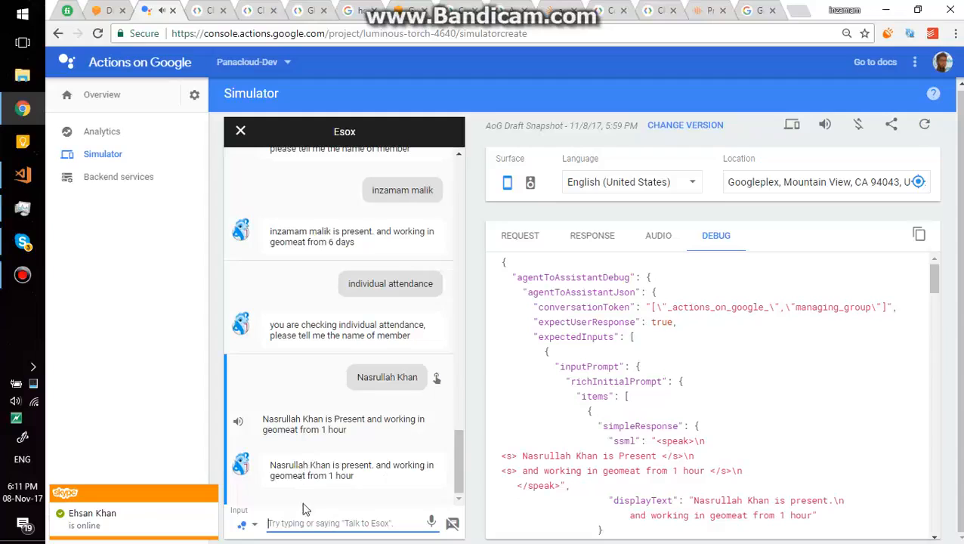
mouse_move(245, 115)
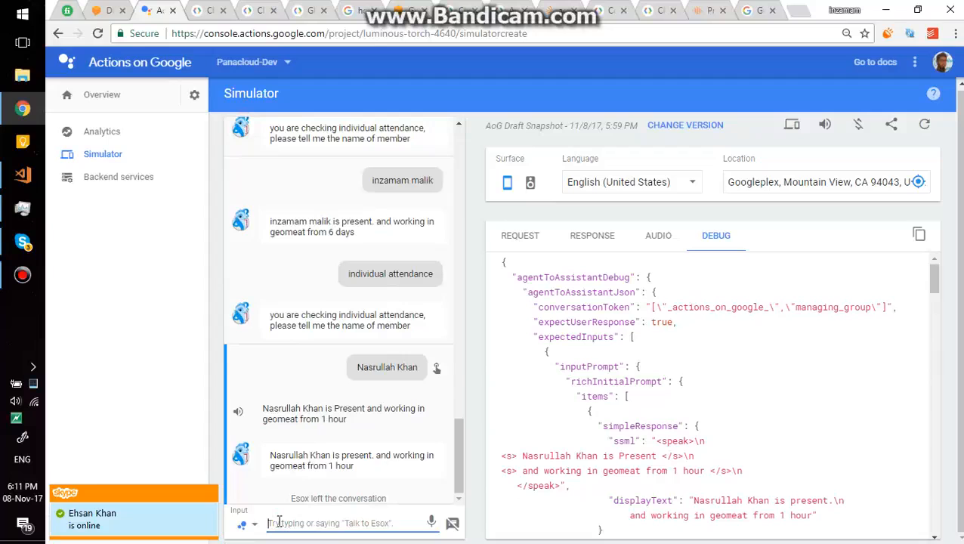
- Restart Esox and ask the suggested 'is … in office' question about Nasrullah (present, geomeat, 1 hour)
text(tal)
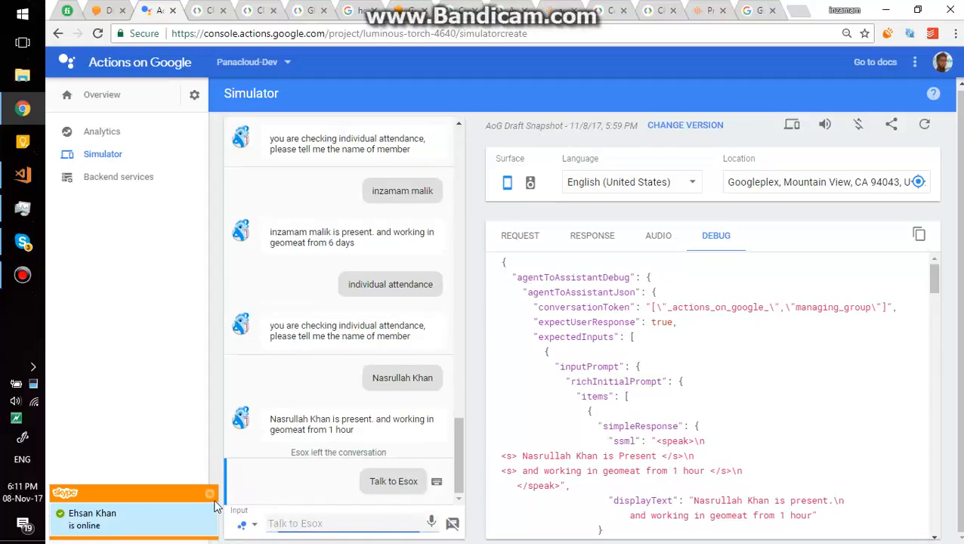
click(393, 480)
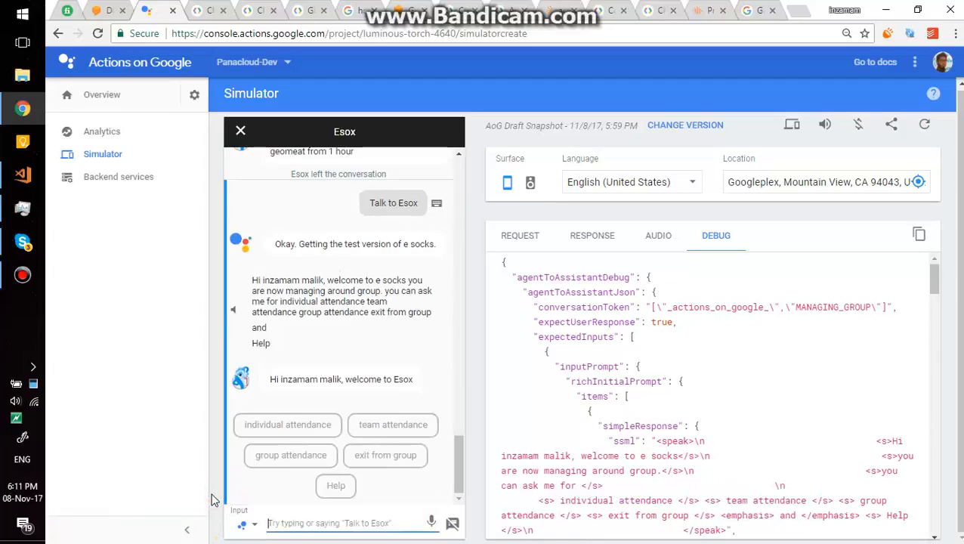
text(is)
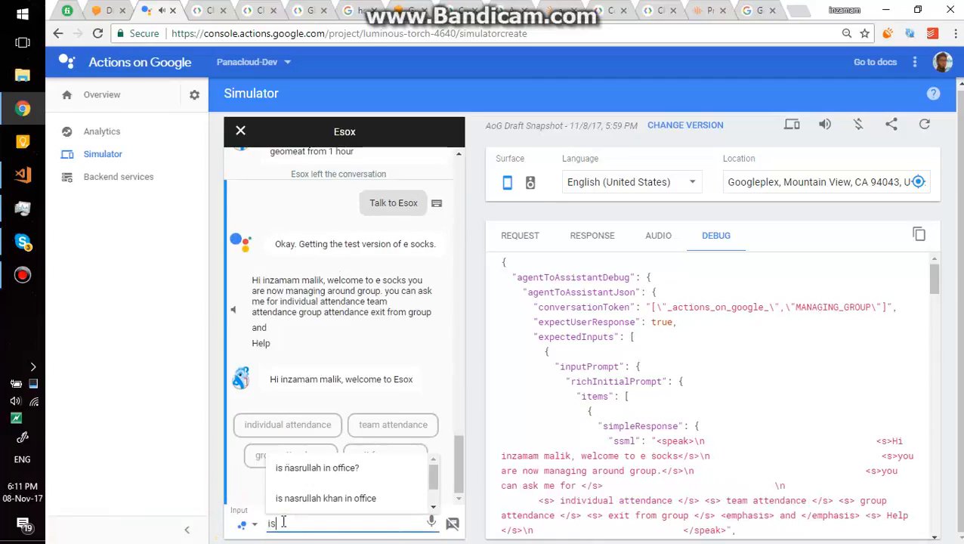
text(nas)
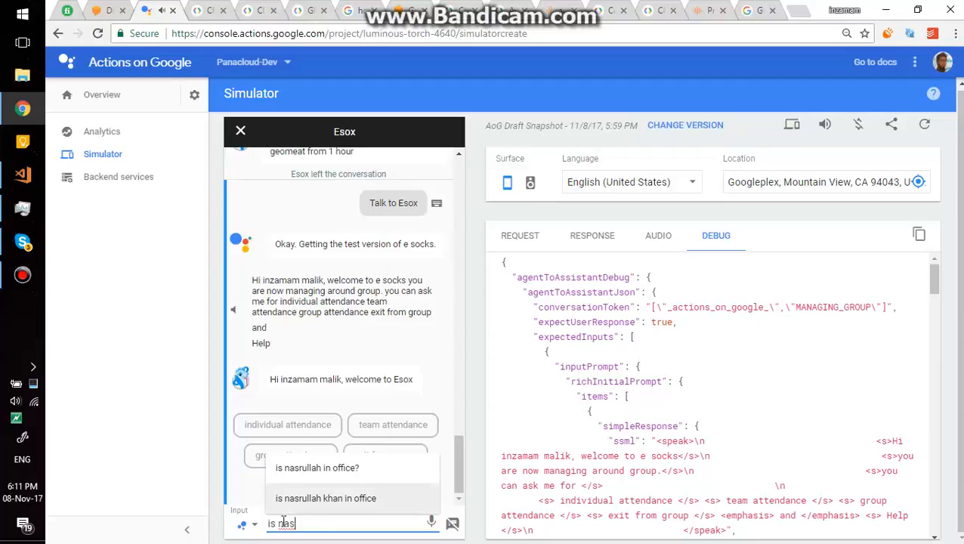
click(325, 499)
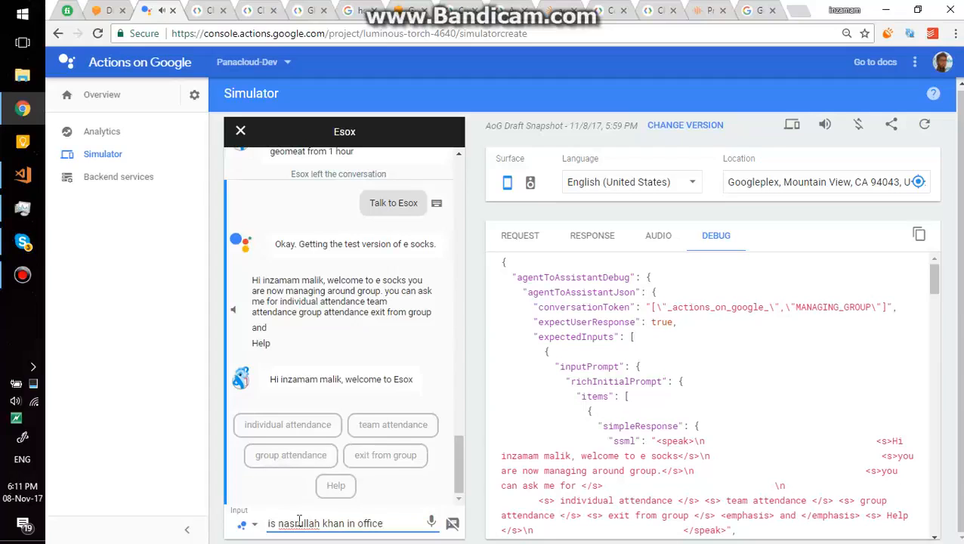
key(Return)
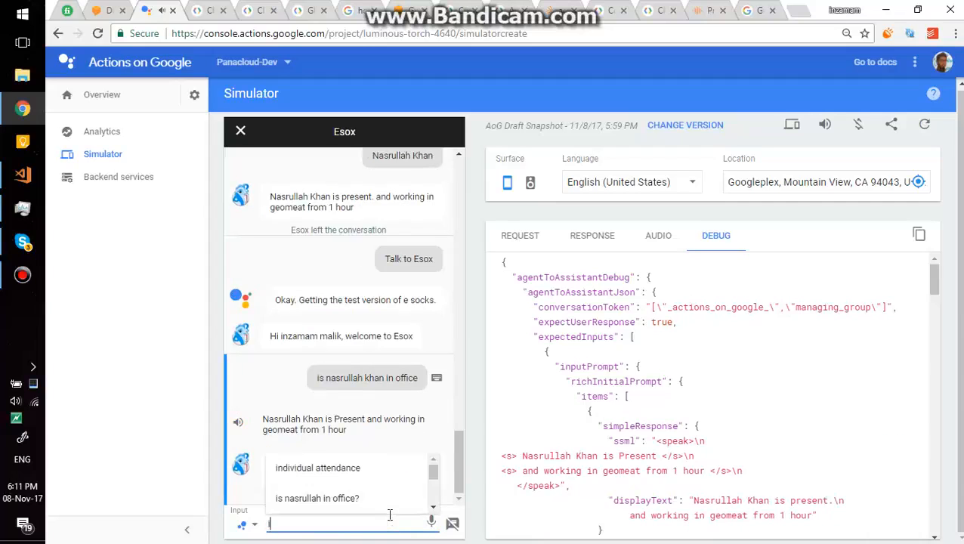
text(is zia k)
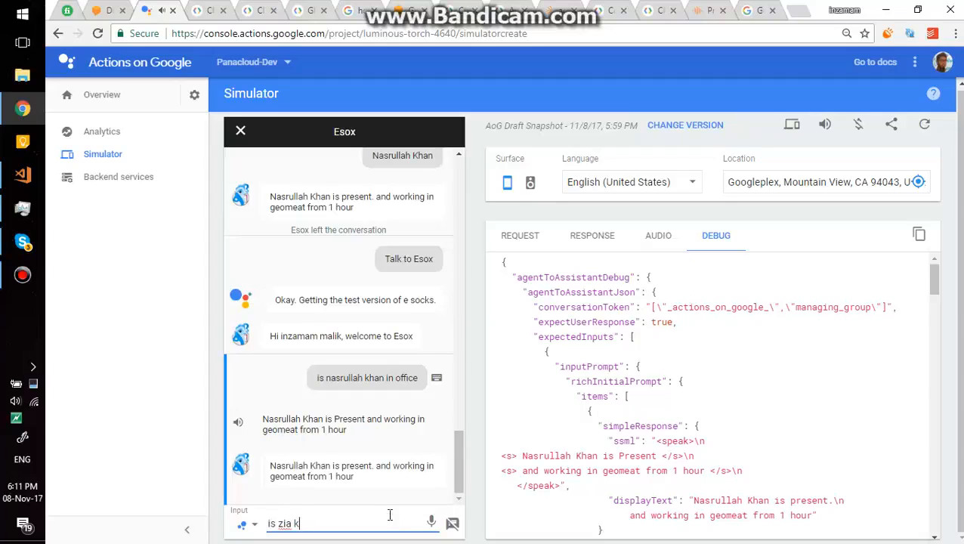
text(han in off)
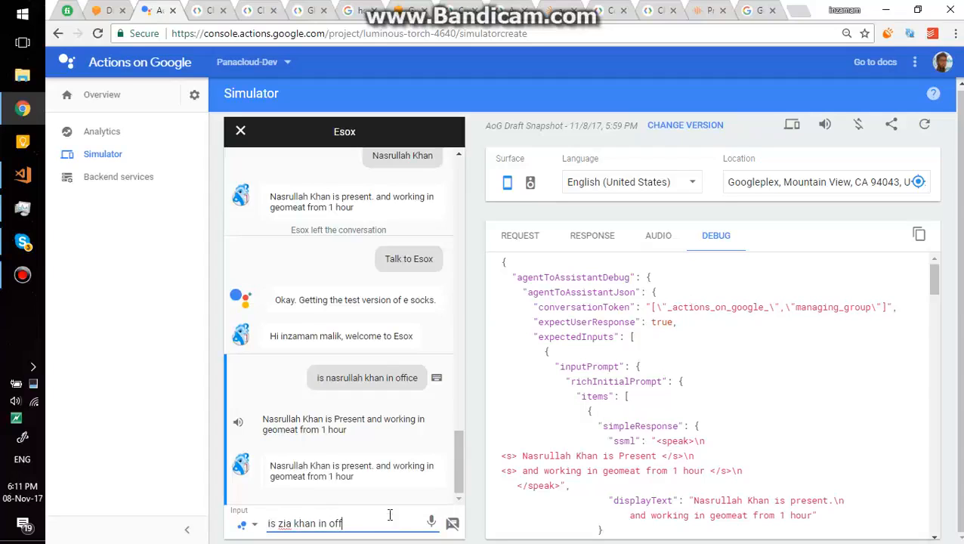
text(ice?)
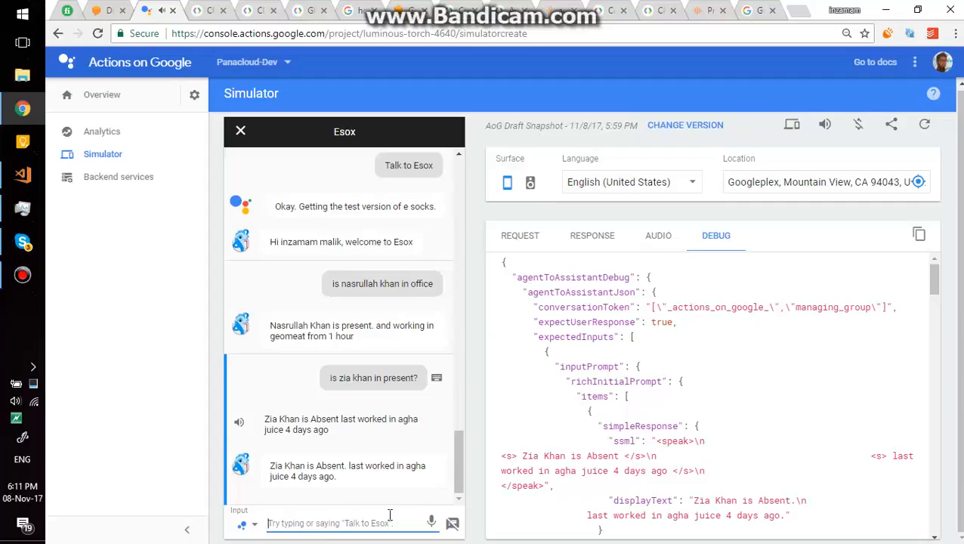
text(is zees)
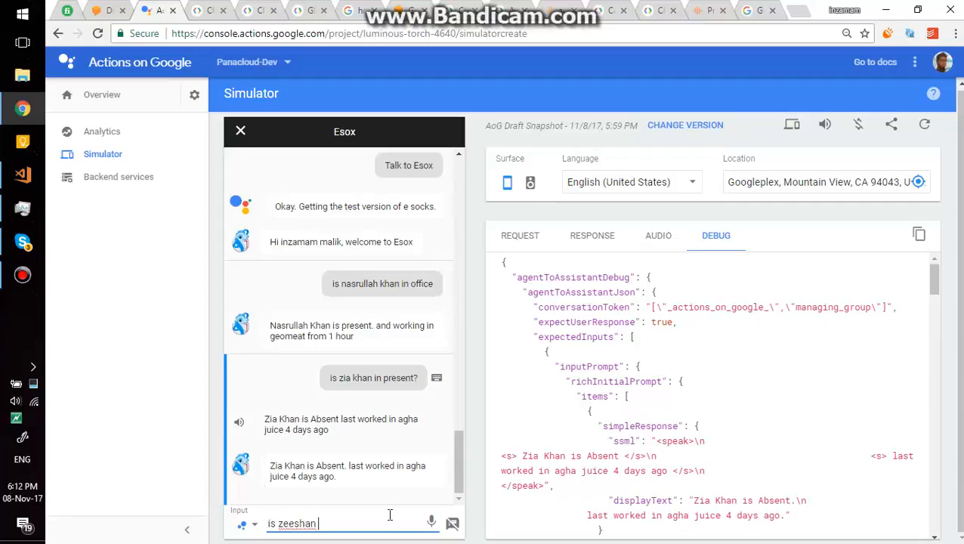
- Ask 'is hanif present' (absent, last worked in geomeat 1 week ago)
text(hanif)
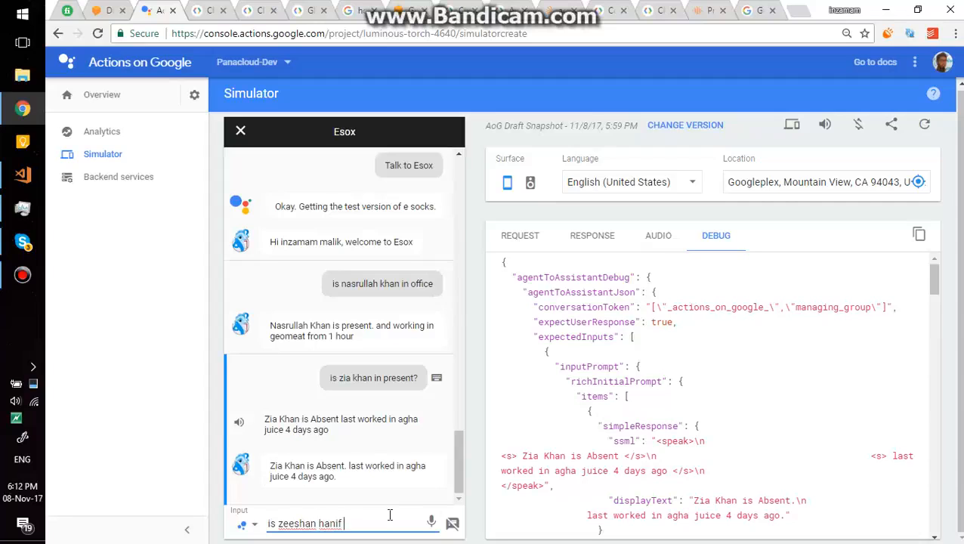
text(present)
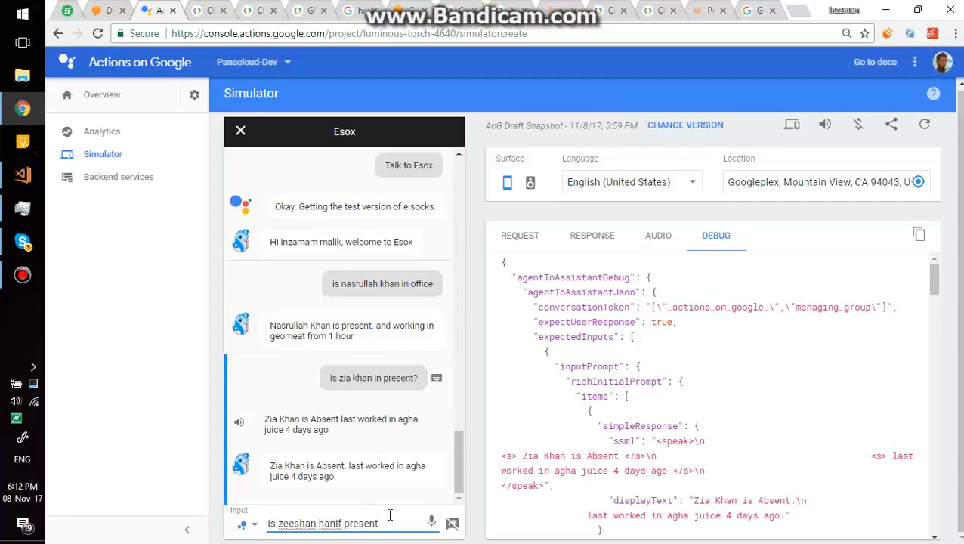
key(Return)
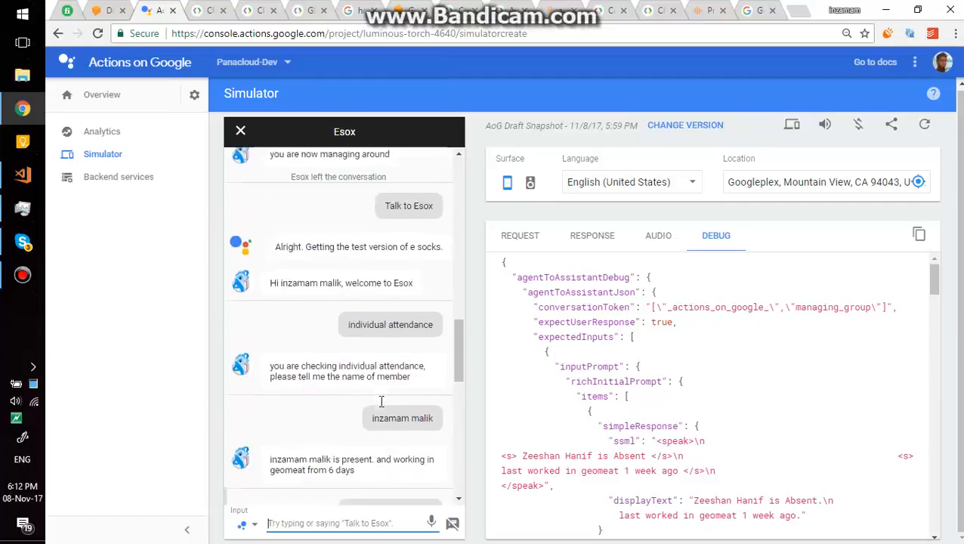
scroll(down, 3)
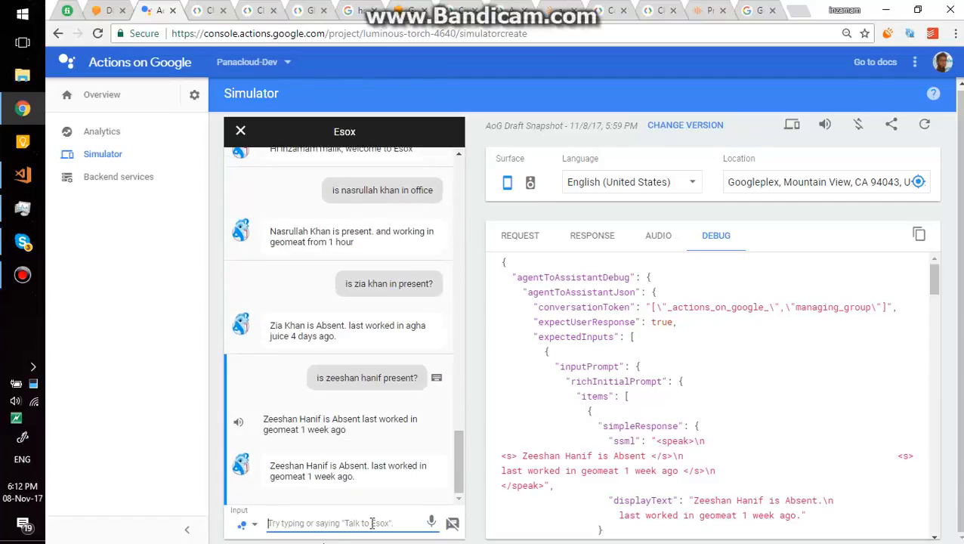
text(is zubair ghpo)
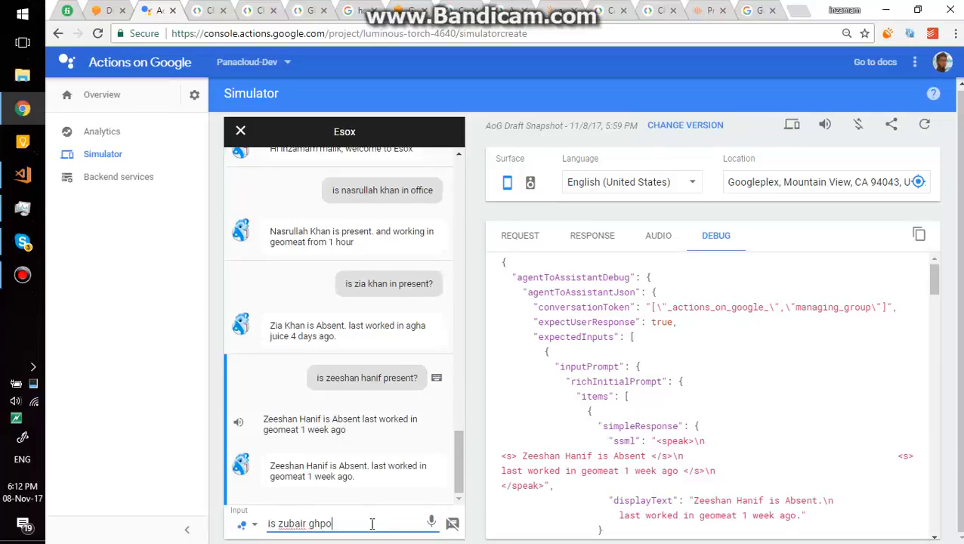
- Ask whether a fourth member is in office, prompting Esox to request a member name
text(ri in office)
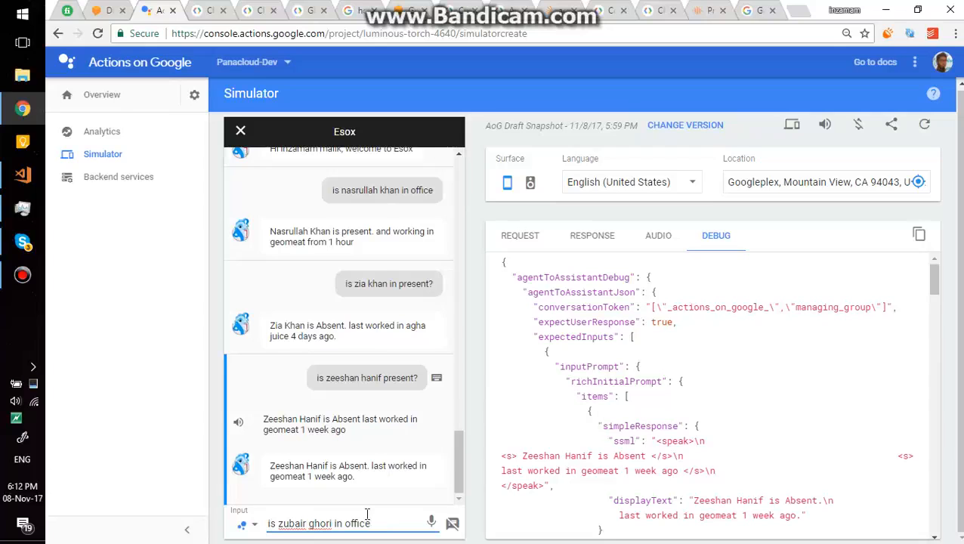
key(Return)
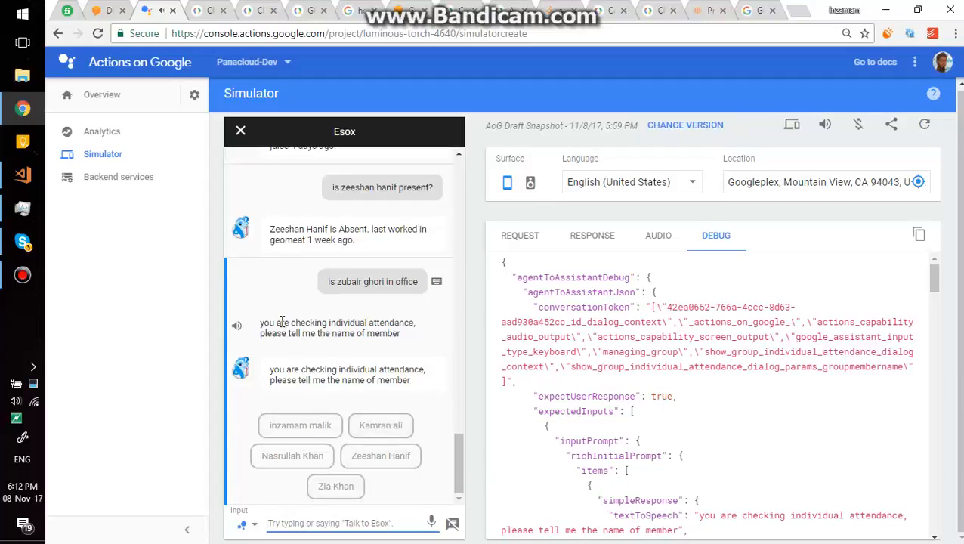
double_click(349, 282)
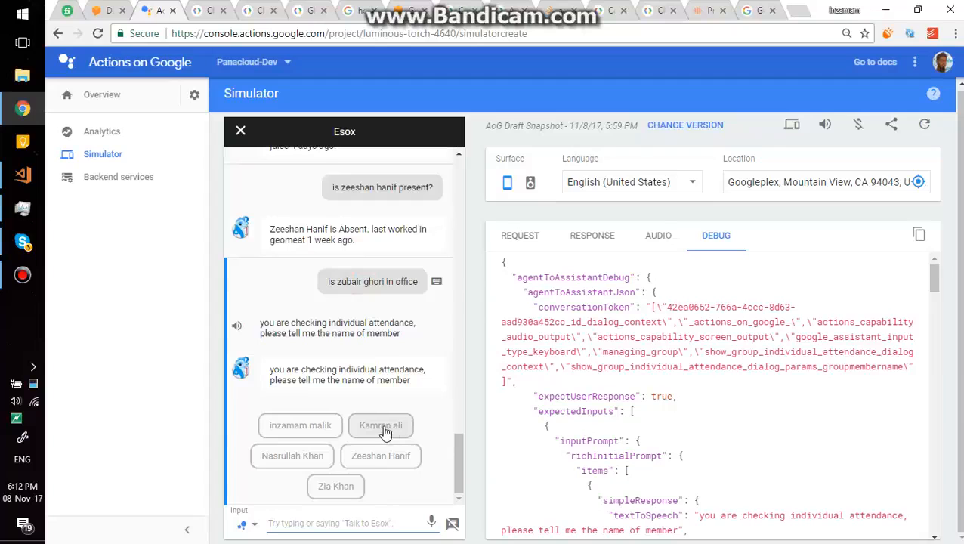
click(381, 426)
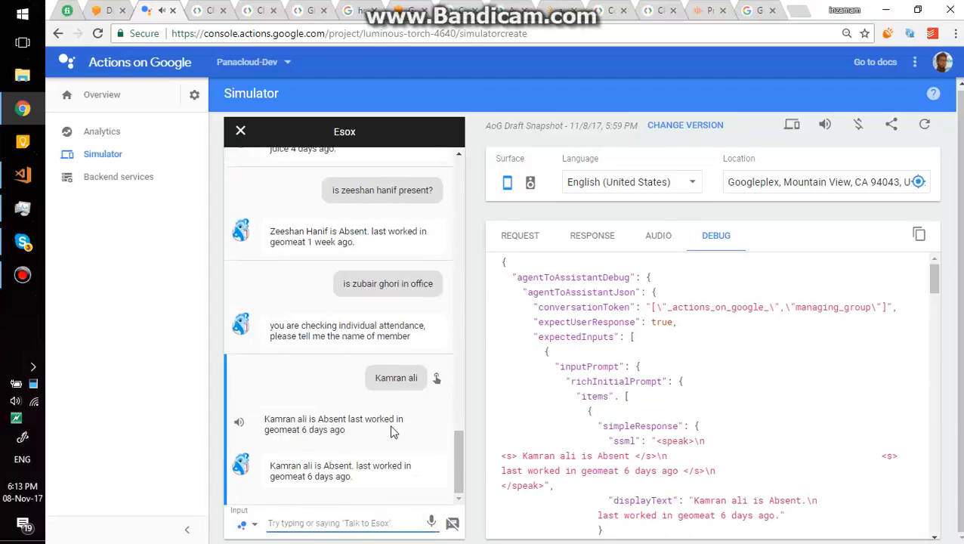
mouse_move(298, 447)
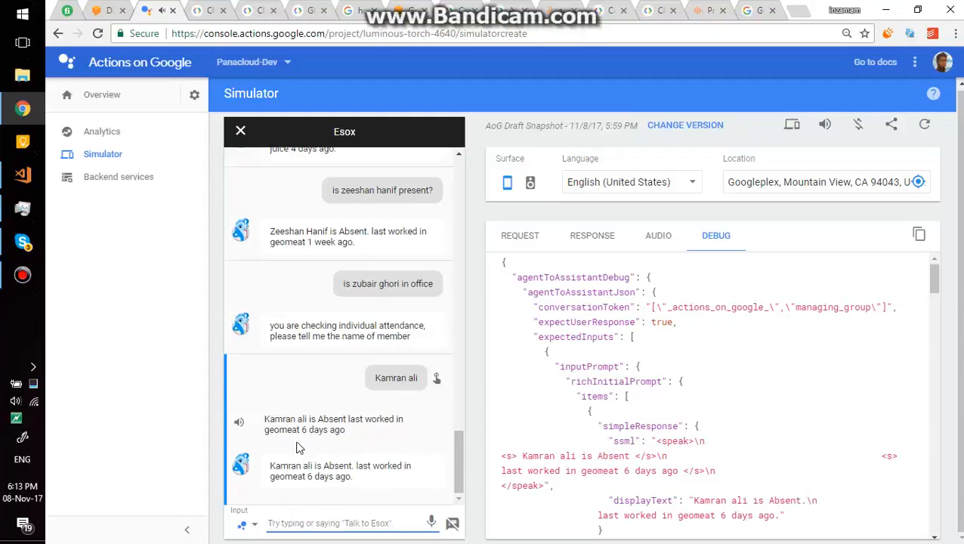
mouse_move(71, 318)
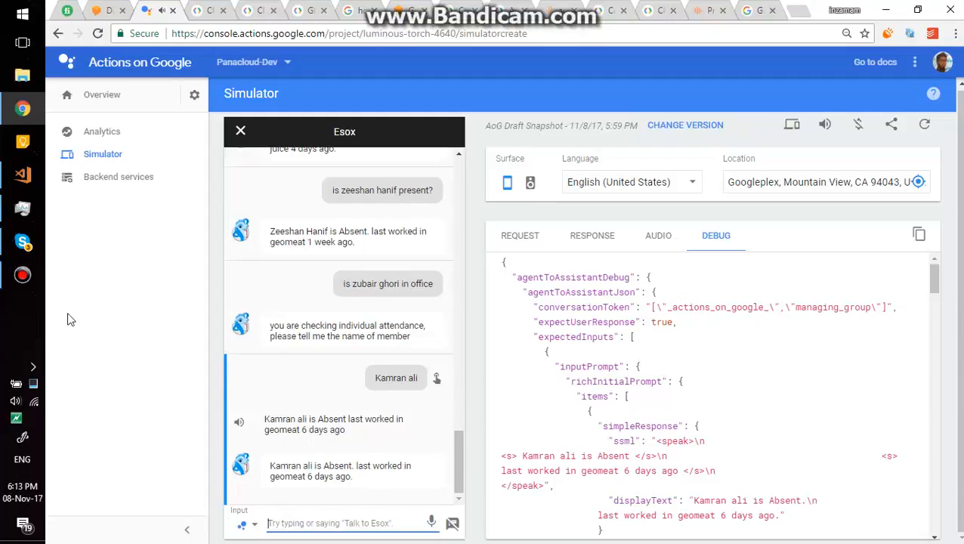